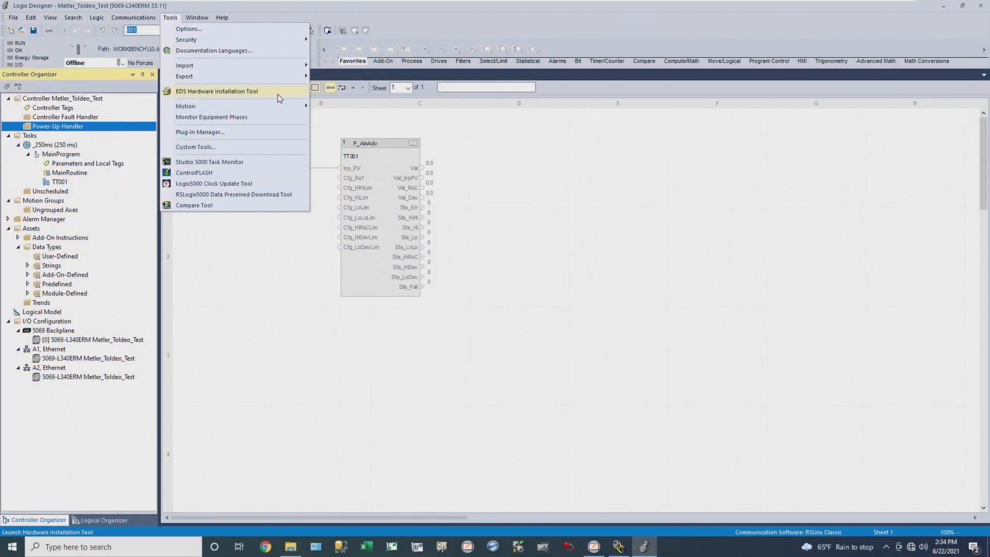
pyautogui.moveTo(276, 96)
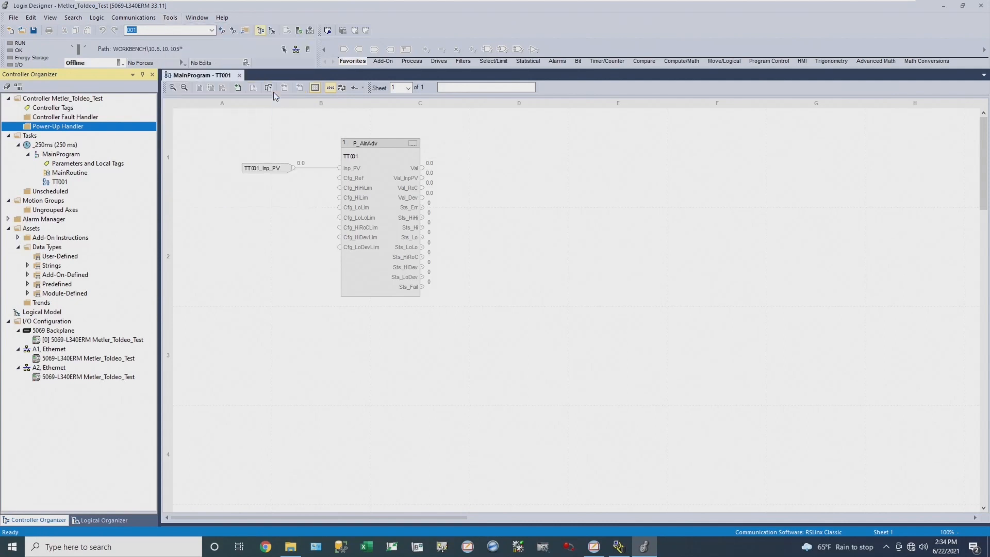
pyautogui.moveTo(298, 112)
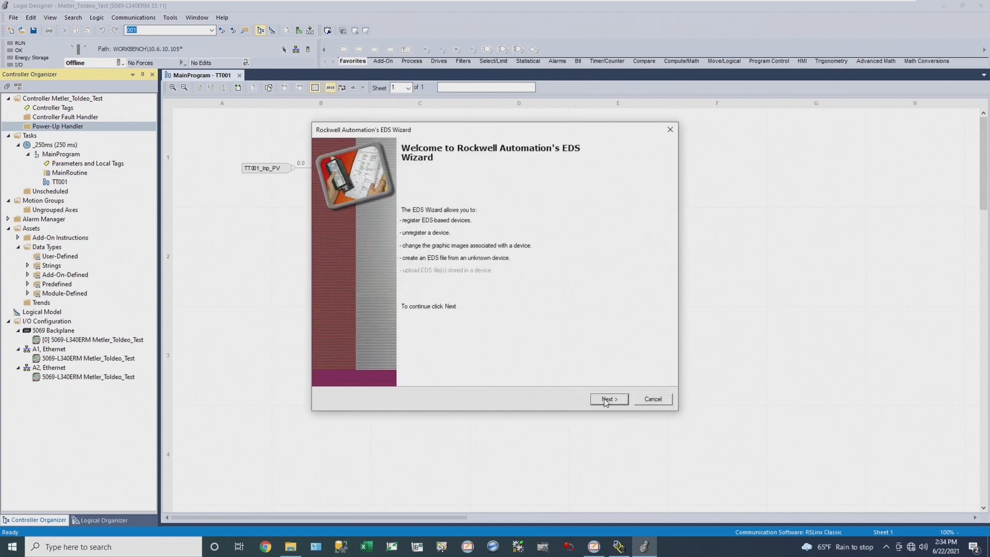
# Step: Select the MT_M800 .eds file for registration and run its installation test successfully
pyautogui.click(609, 400)
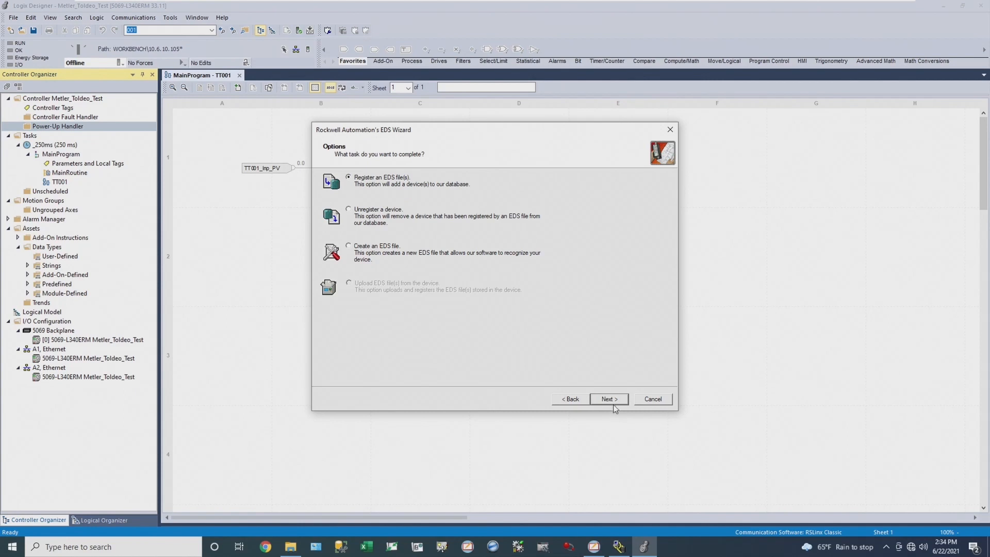
pyautogui.click(608, 399)
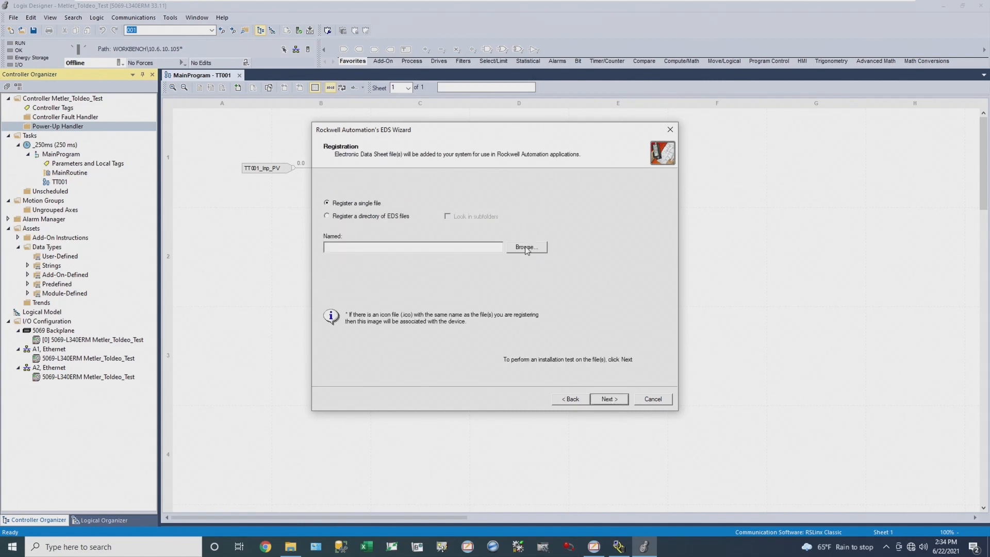
pyautogui.click(527, 247)
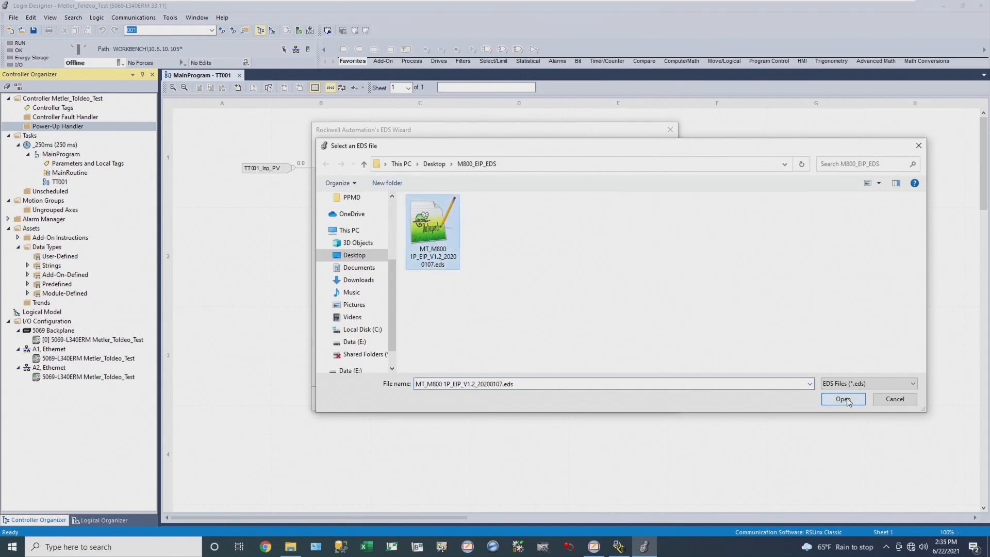
pyautogui.click(844, 399)
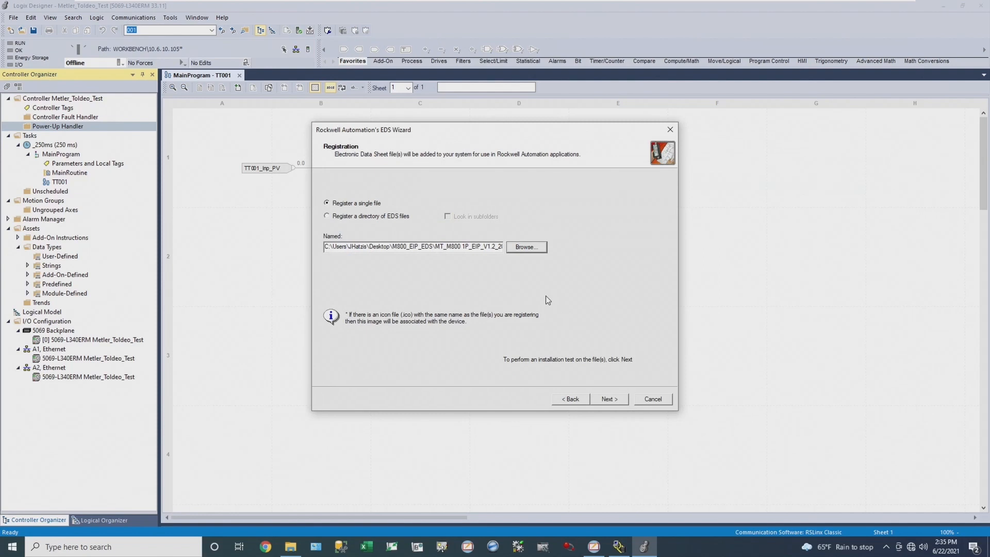
pyautogui.moveTo(608, 399)
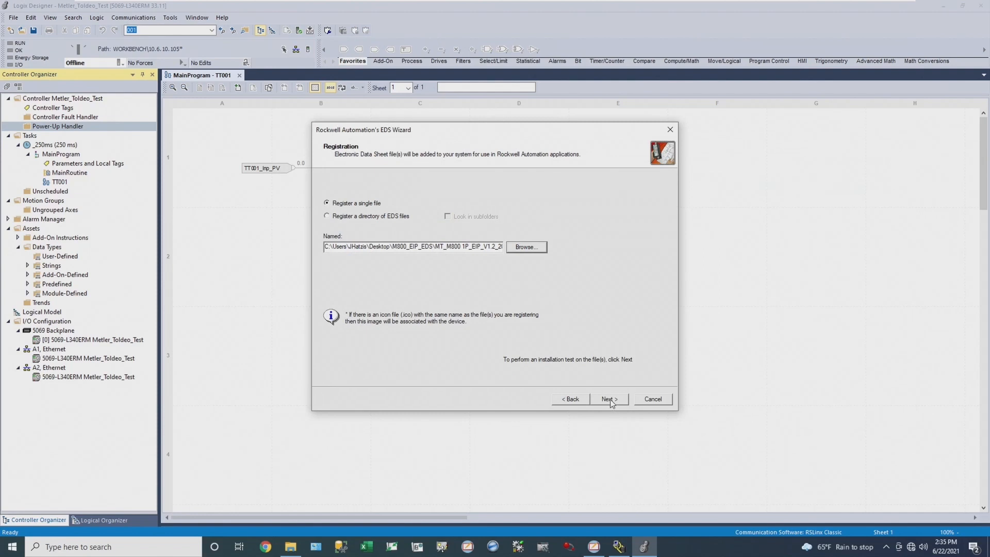
pyautogui.click(608, 399)
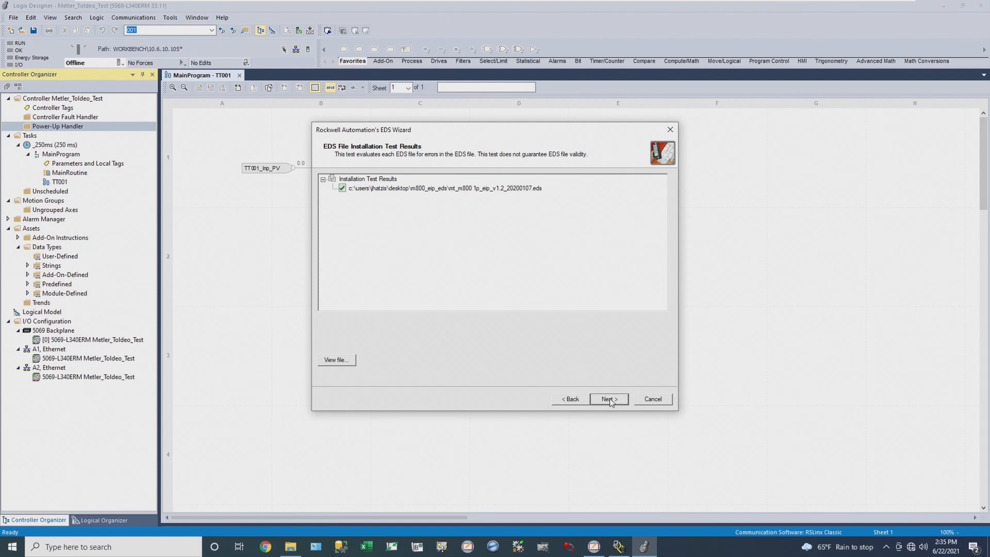
# Step: Assign a new graphic icon to the M800 device in the EDS wizard
pyautogui.click(608, 399)
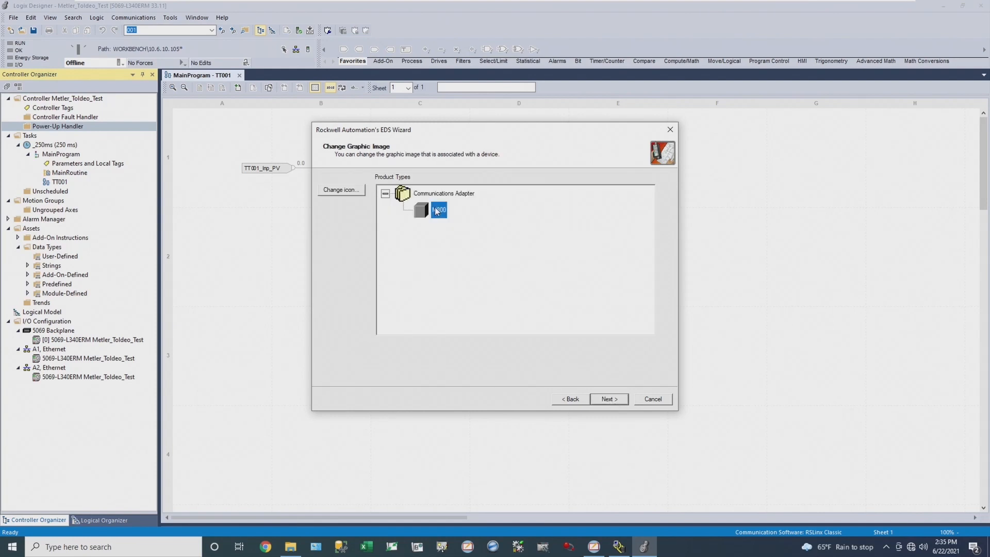
pyautogui.click(340, 190)
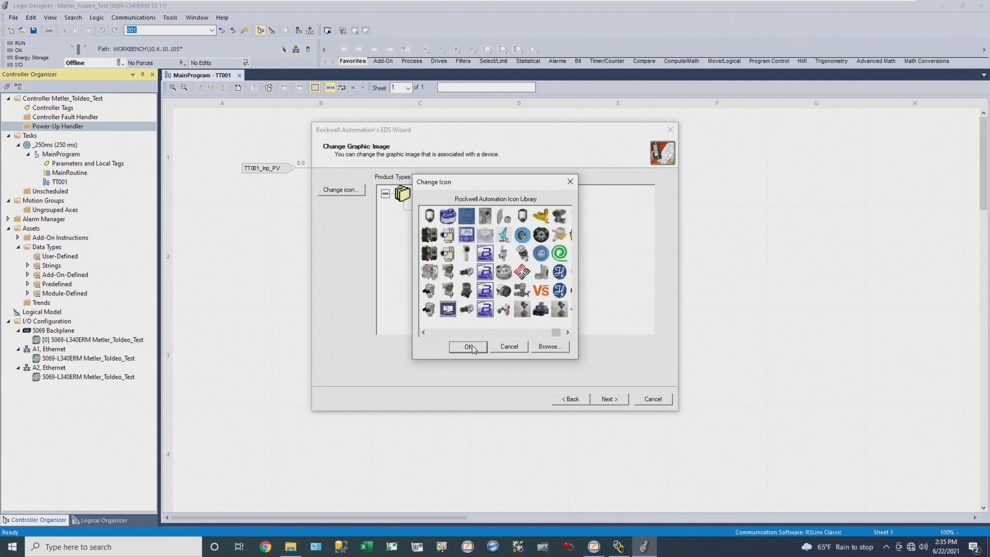
pyautogui.click(468, 346)
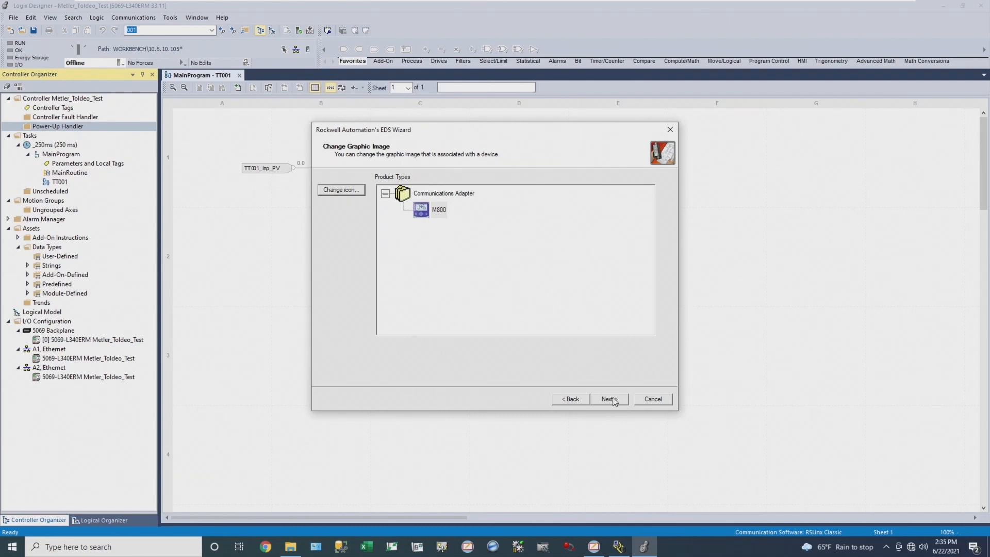
# Step: Register the M800 device and finish the EDS wizard
pyautogui.click(609, 399)
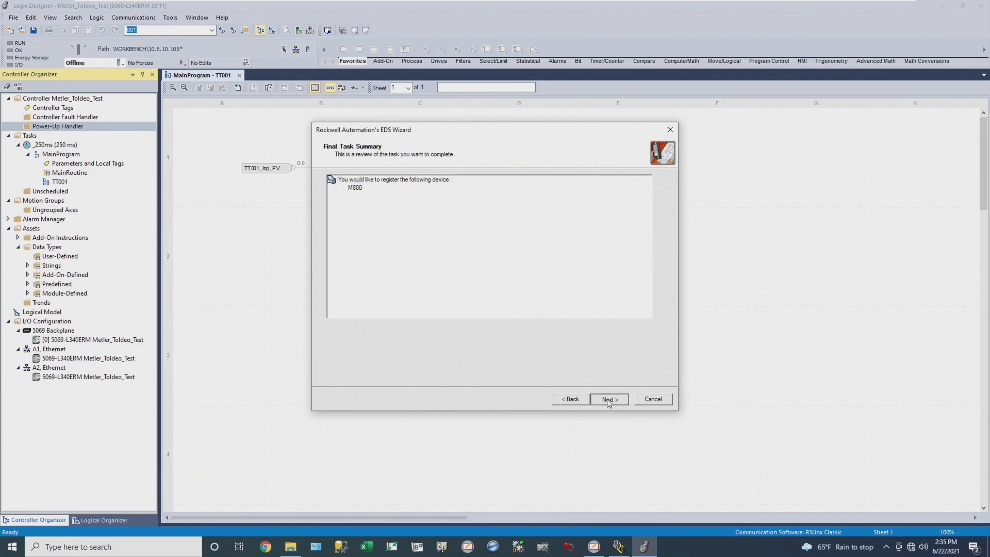
pyautogui.click(608, 399)
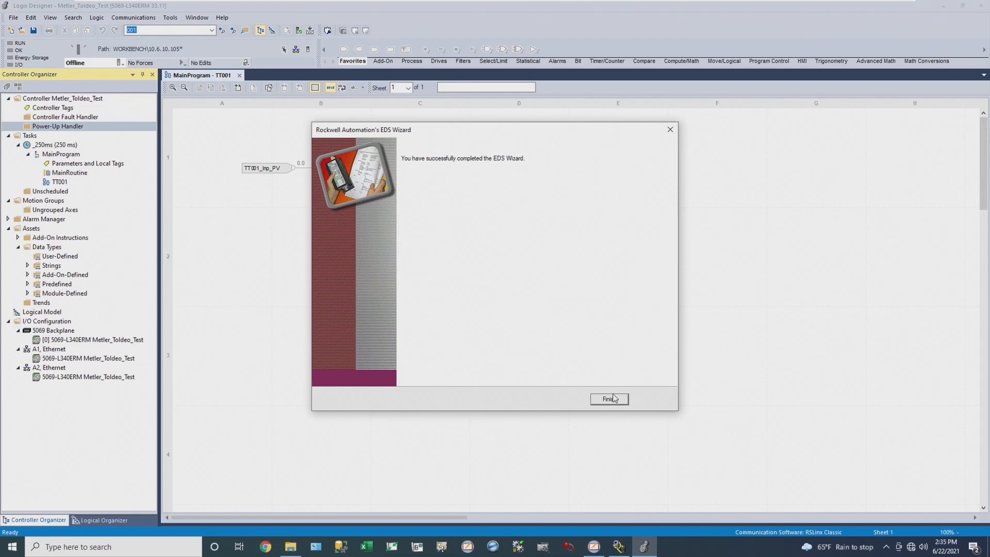
pyautogui.click(608, 399)
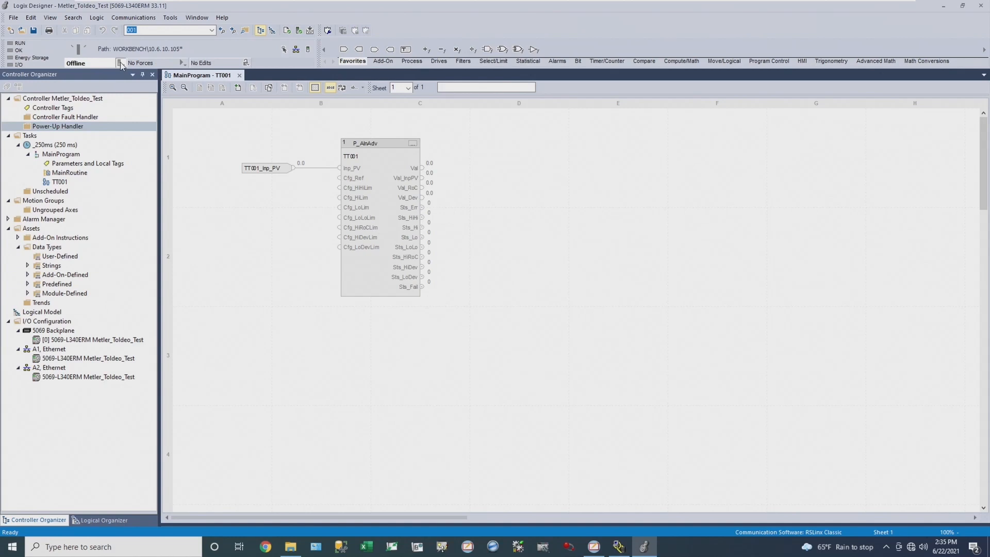
pyautogui.click(121, 62)
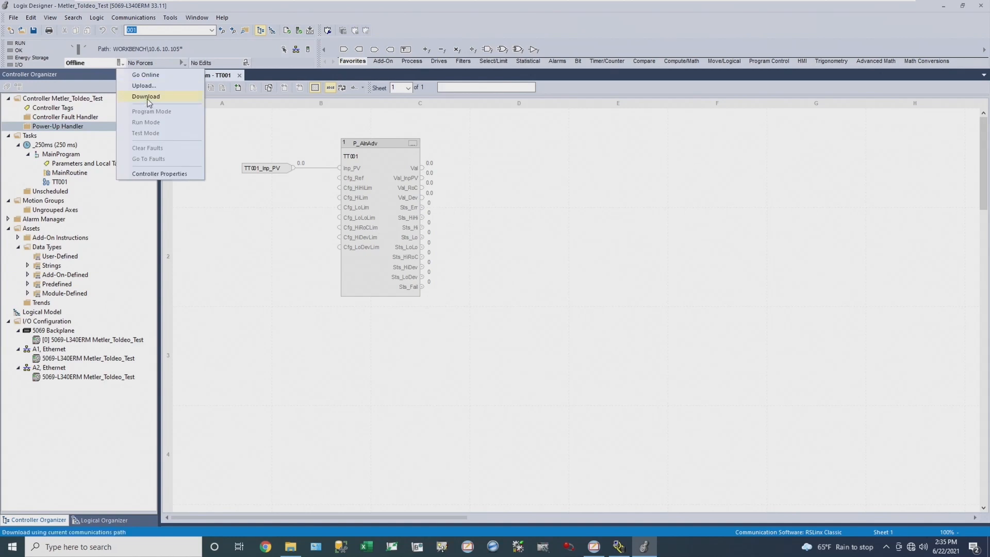
pyautogui.click(146, 96)
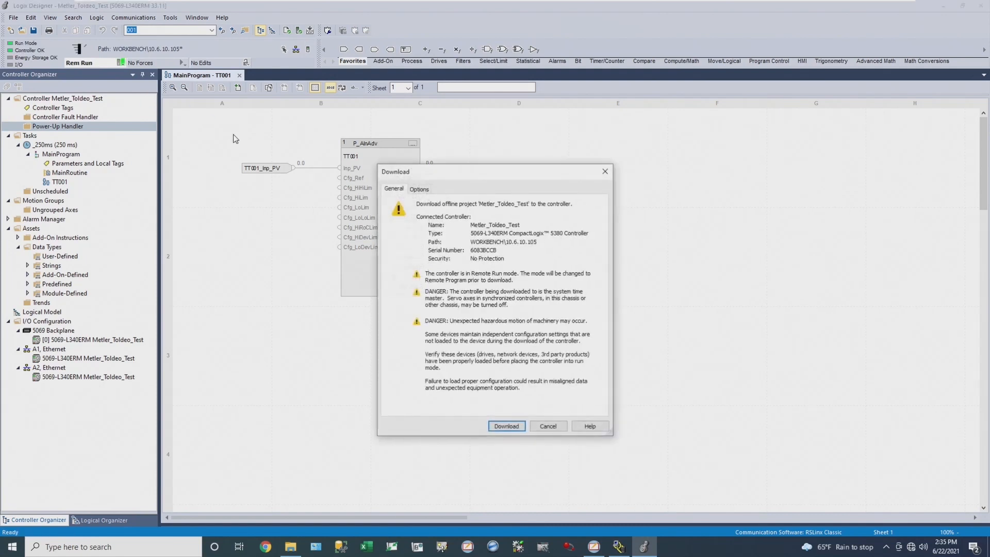
pyautogui.click(506, 426)
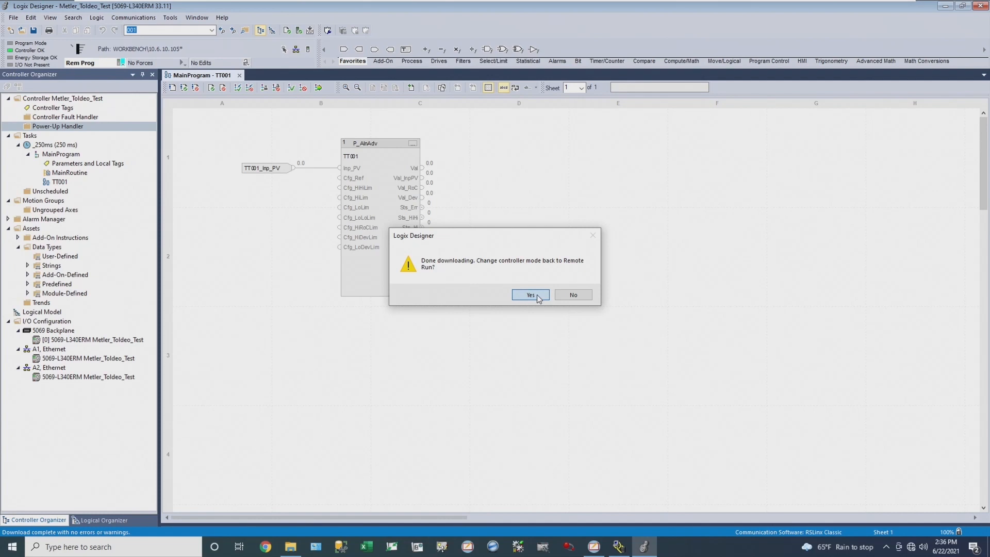
pyautogui.click(529, 295)
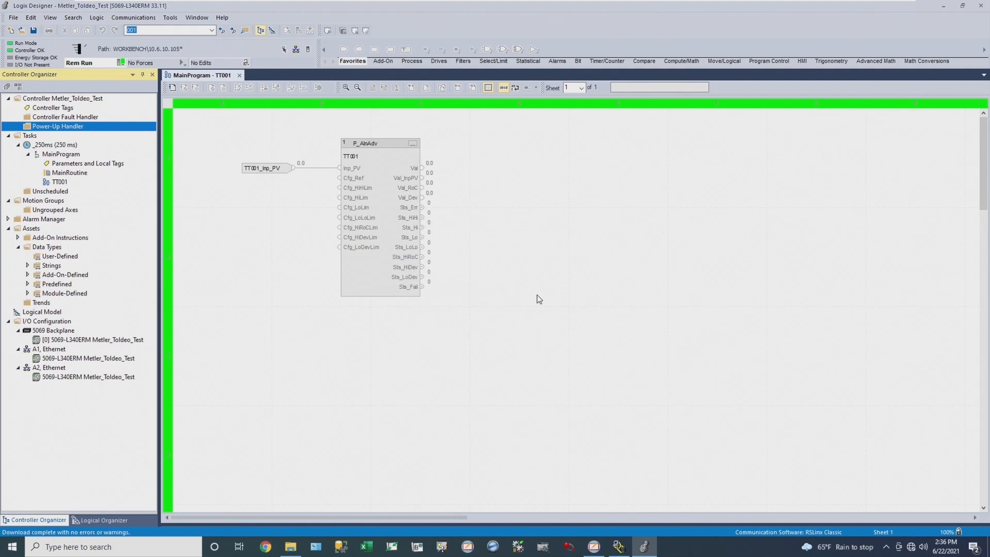
pyautogui.moveTo(532, 297)
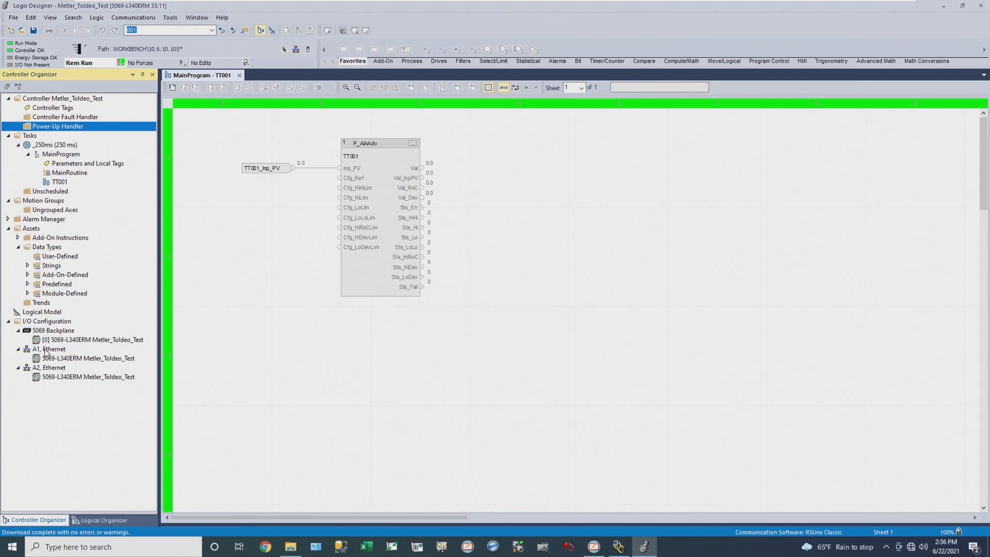
# Step: Discover modules on A1, Ethernet and start creating one for the MT-M800 at 192.168.0.7
pyautogui.rightClick(48, 349)
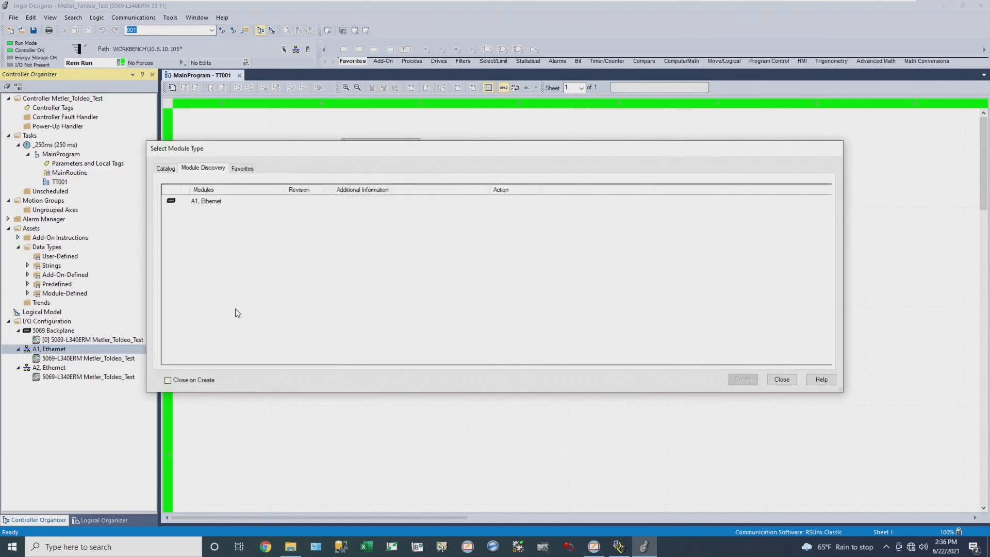
pyautogui.moveTo(213, 205)
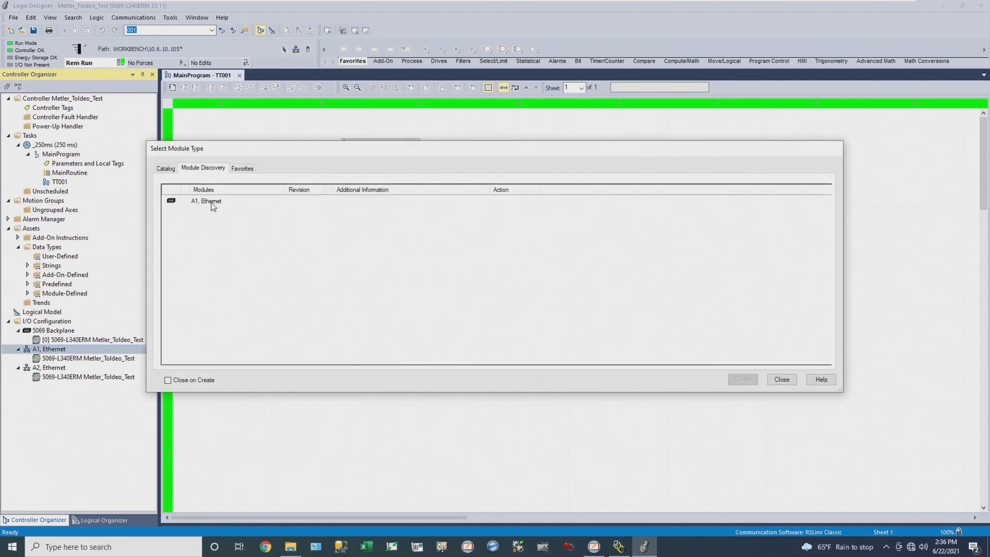
pyautogui.click(206, 201)
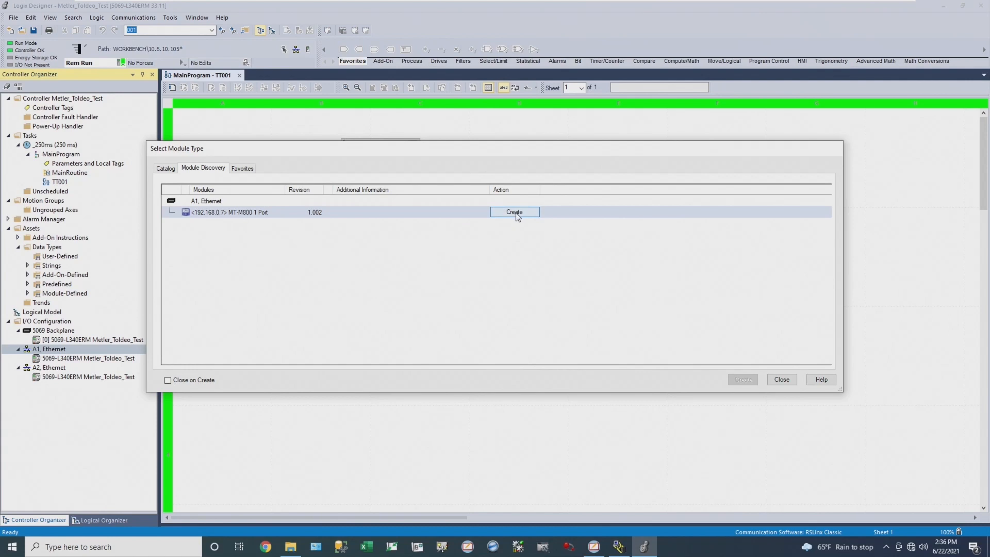
pyautogui.click(515, 212)
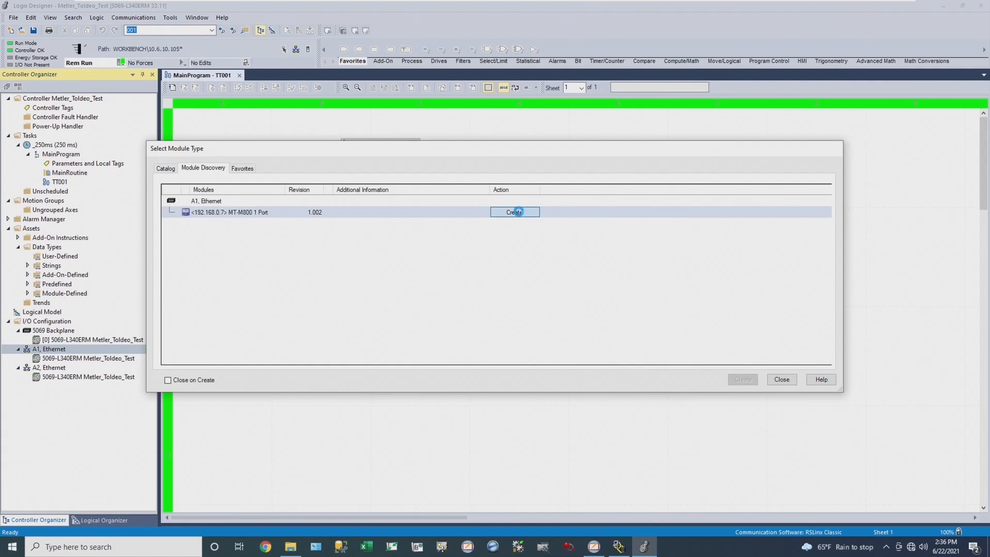
pyautogui.click(514, 211)
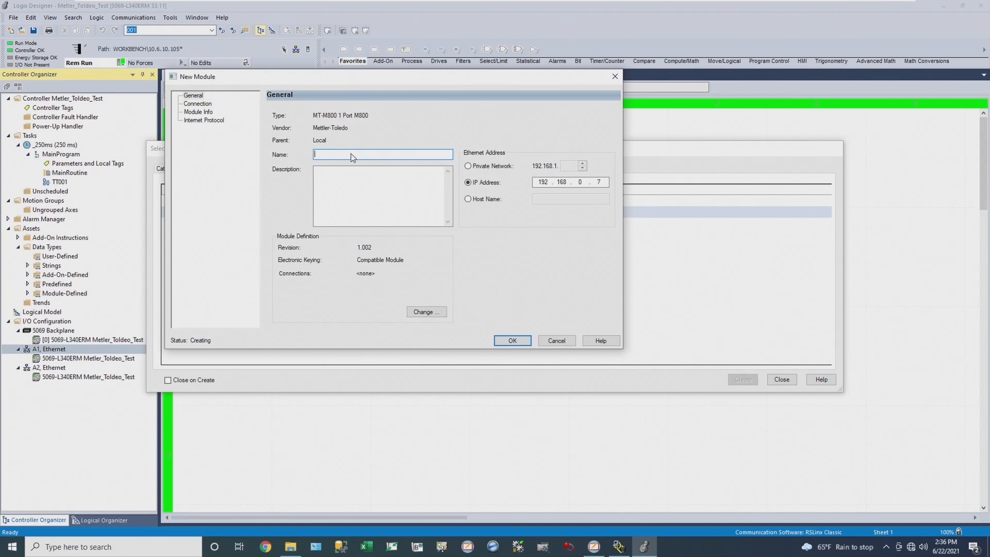
# Step: Name the new M800 module XIC_001 and go to its module definition settings
pyautogui.write('M')
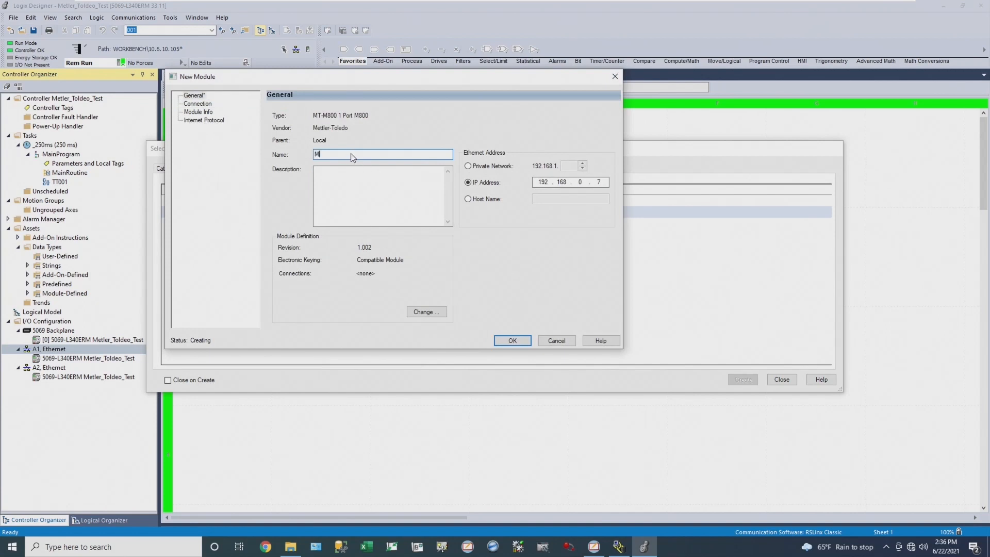
pyautogui.press('Backspace')
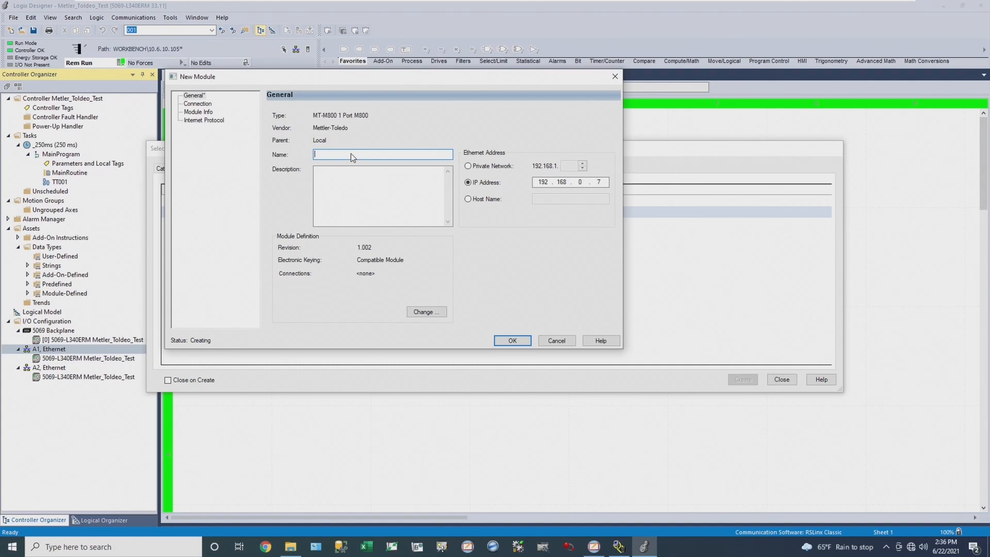
pyautogui.write('XIC_001')
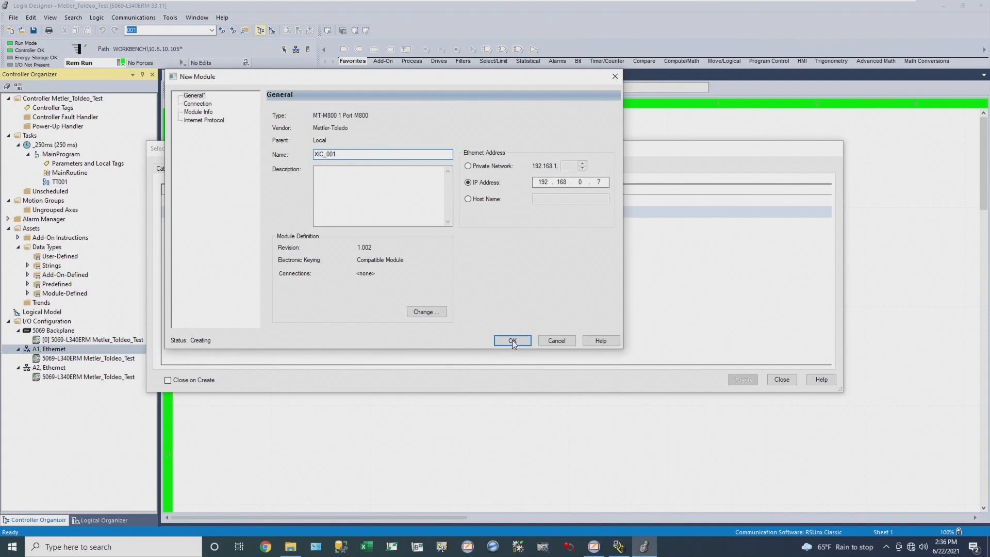
pyautogui.moveTo(492, 265)
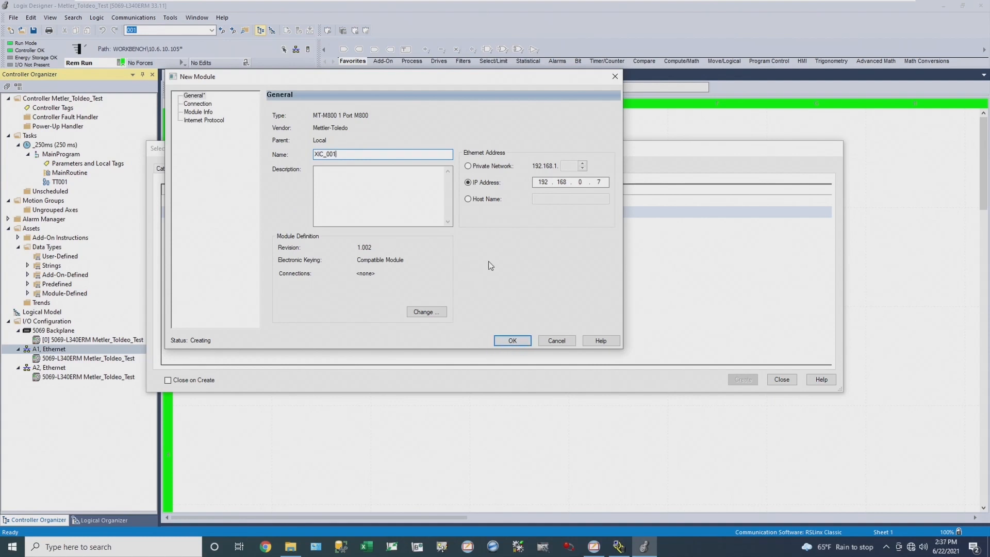
pyautogui.click(426, 311)
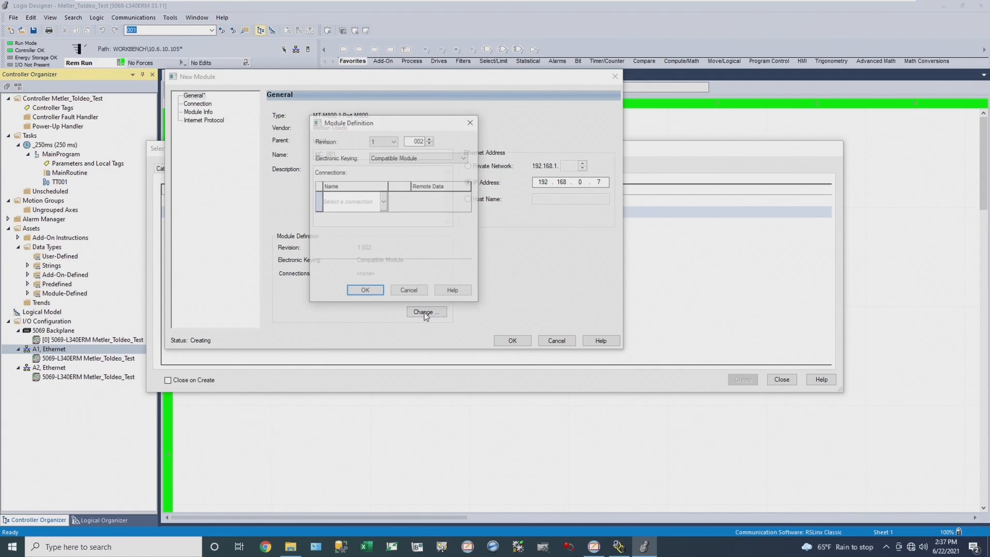
# Step: Set XIC_001's connection to 4 Channel Block and confirm the definition change
pyautogui.click(383, 201)
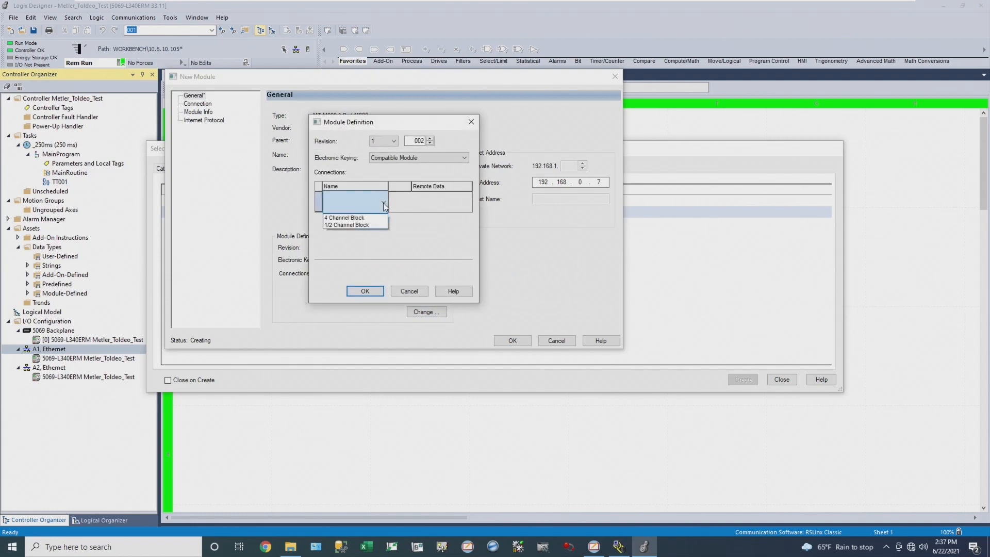
pyautogui.click(345, 218)
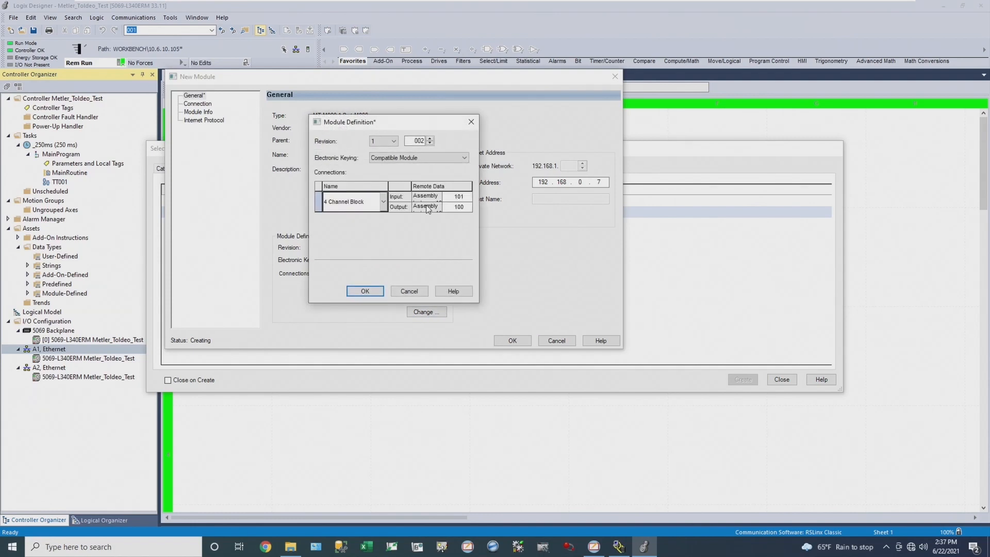
pyautogui.click(365, 291)
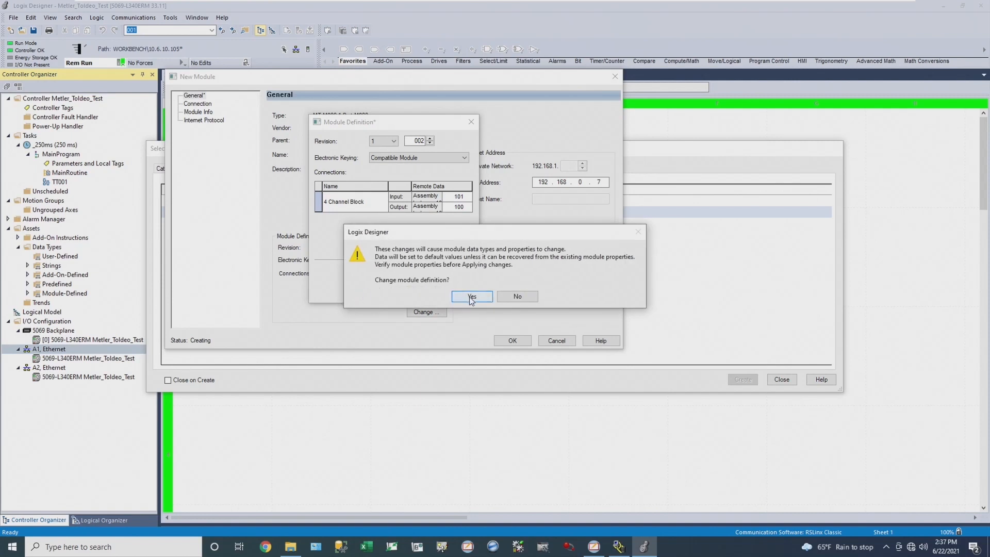
pyautogui.click(471, 297)
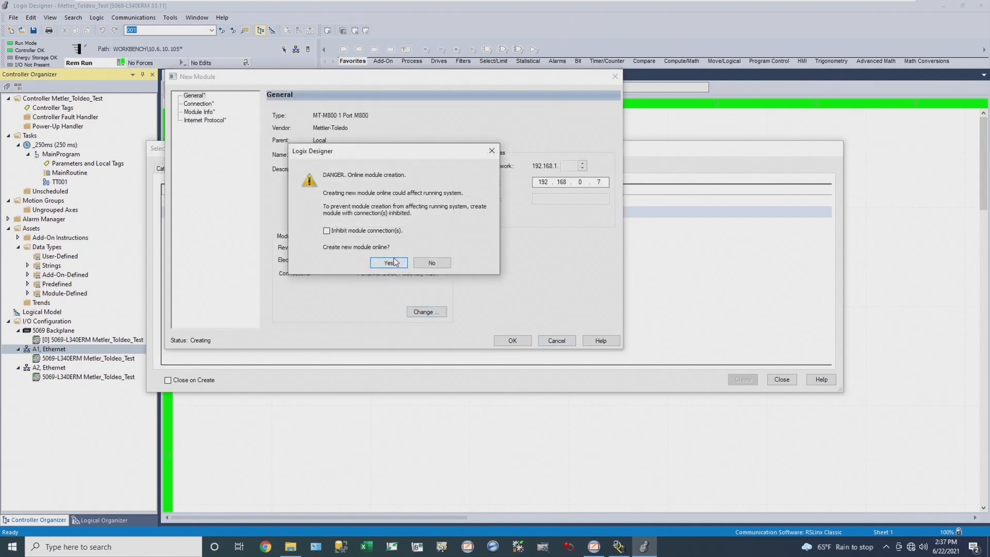
# Step: Create XIC_001 online under A1, Ethernet in the I/O configuration
pyautogui.click(388, 263)
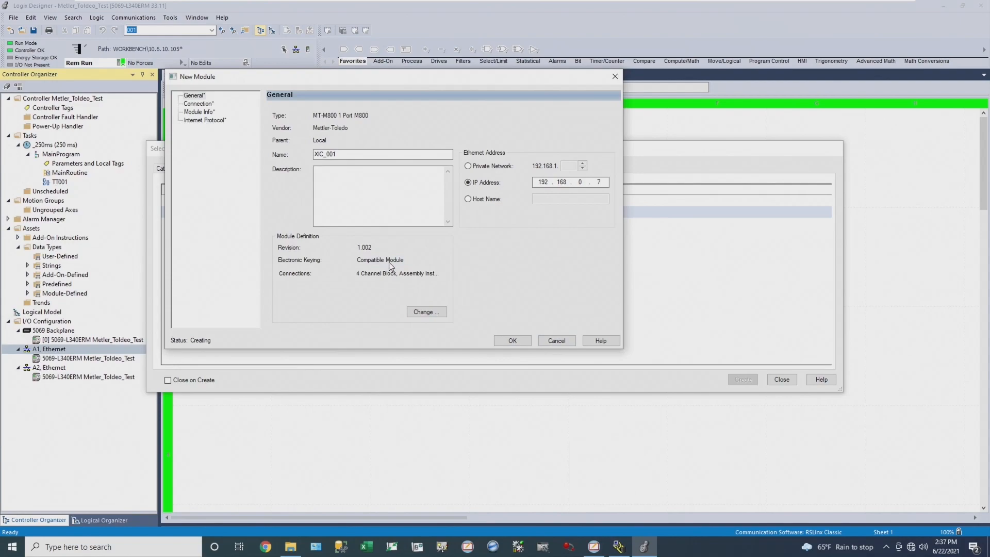
pyautogui.click(511, 340)
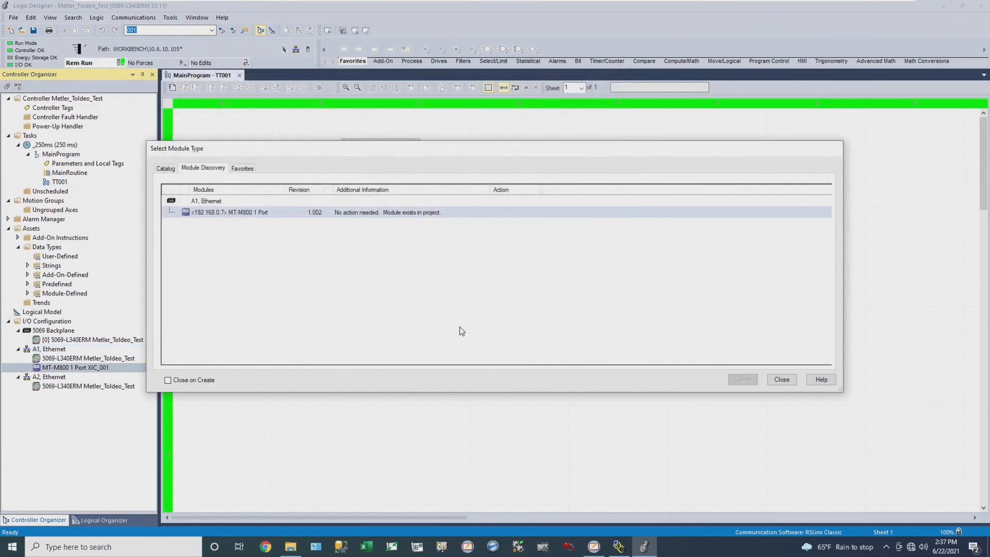